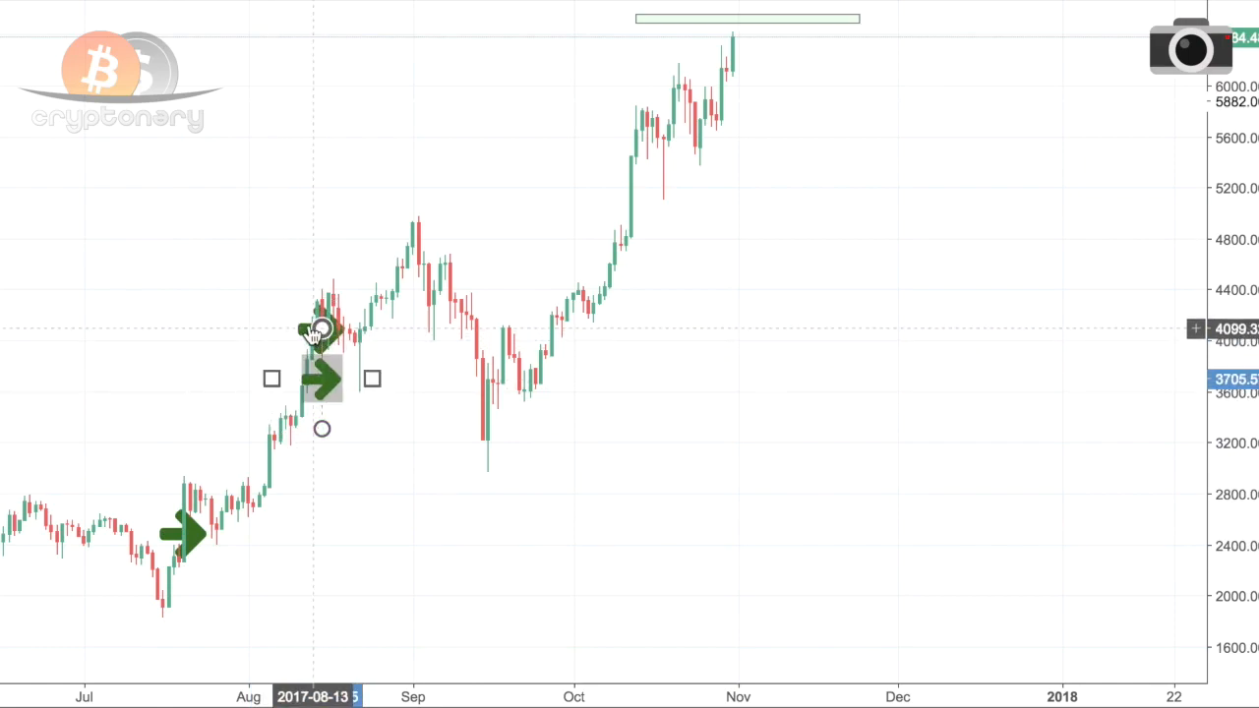
- Place green entry arrows at the mid-August and late-September dips on the BTC uptrend
drag(323, 378, 449, 402)
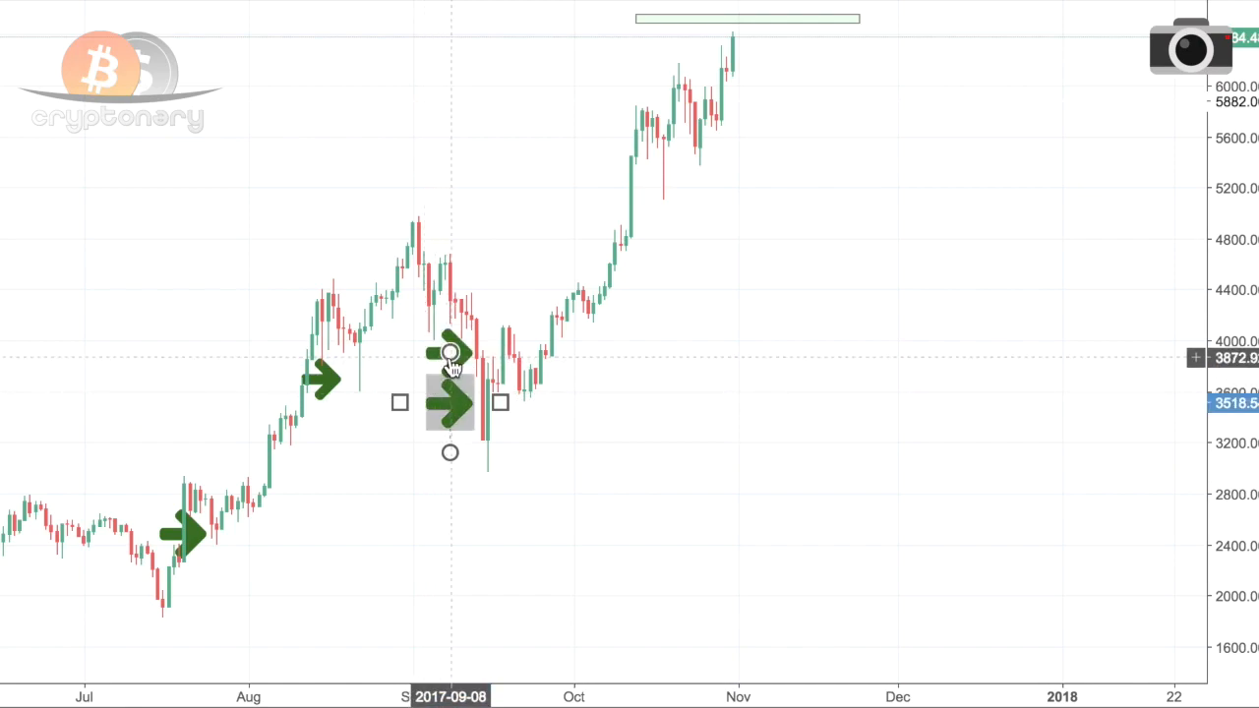
drag(448, 401, 582, 236)
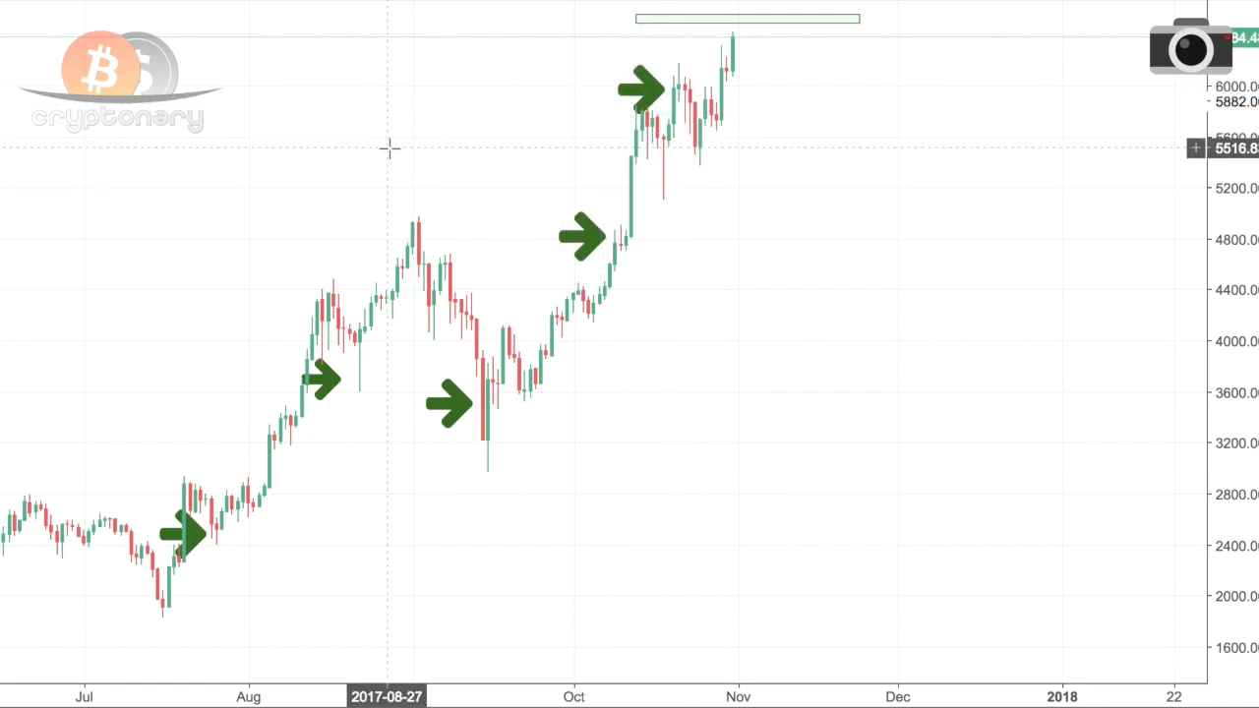
mouse_move(268, 263)
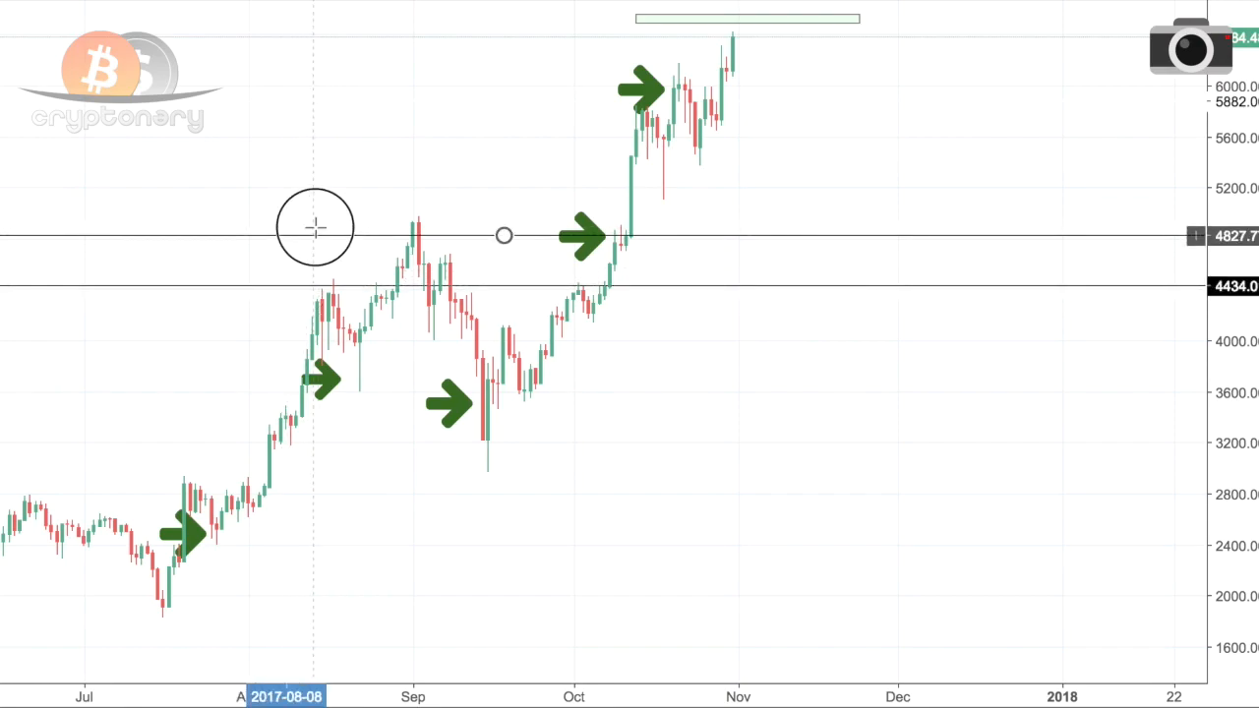
- Drag a horizontal key-level line onto a key price level of the chart
drag(315, 236, 334, 158)
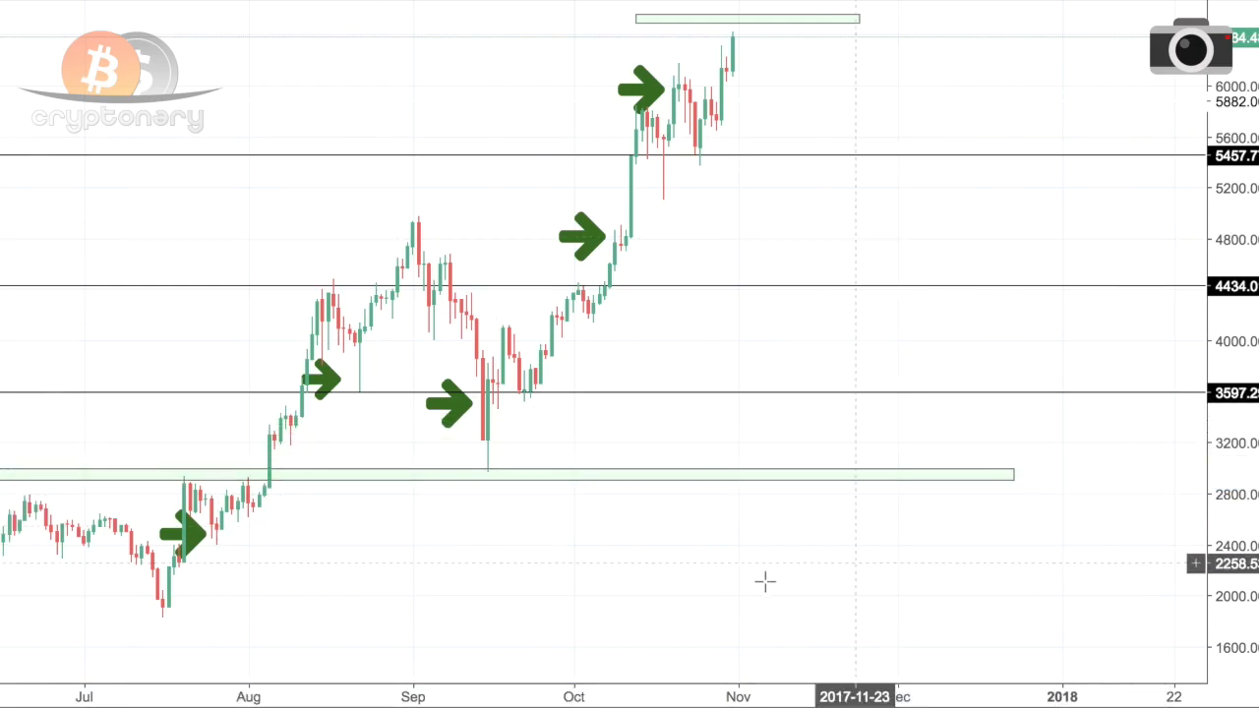
mouse_move(602, 557)
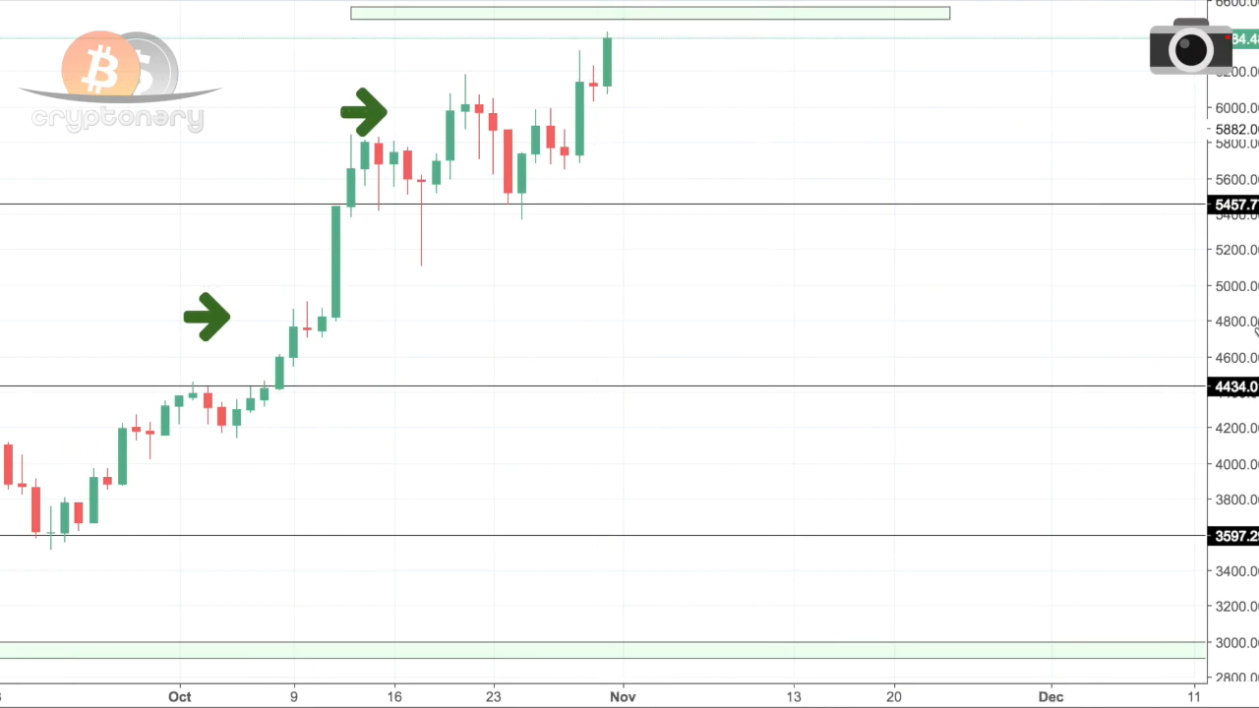
mouse_move(1048, 15)
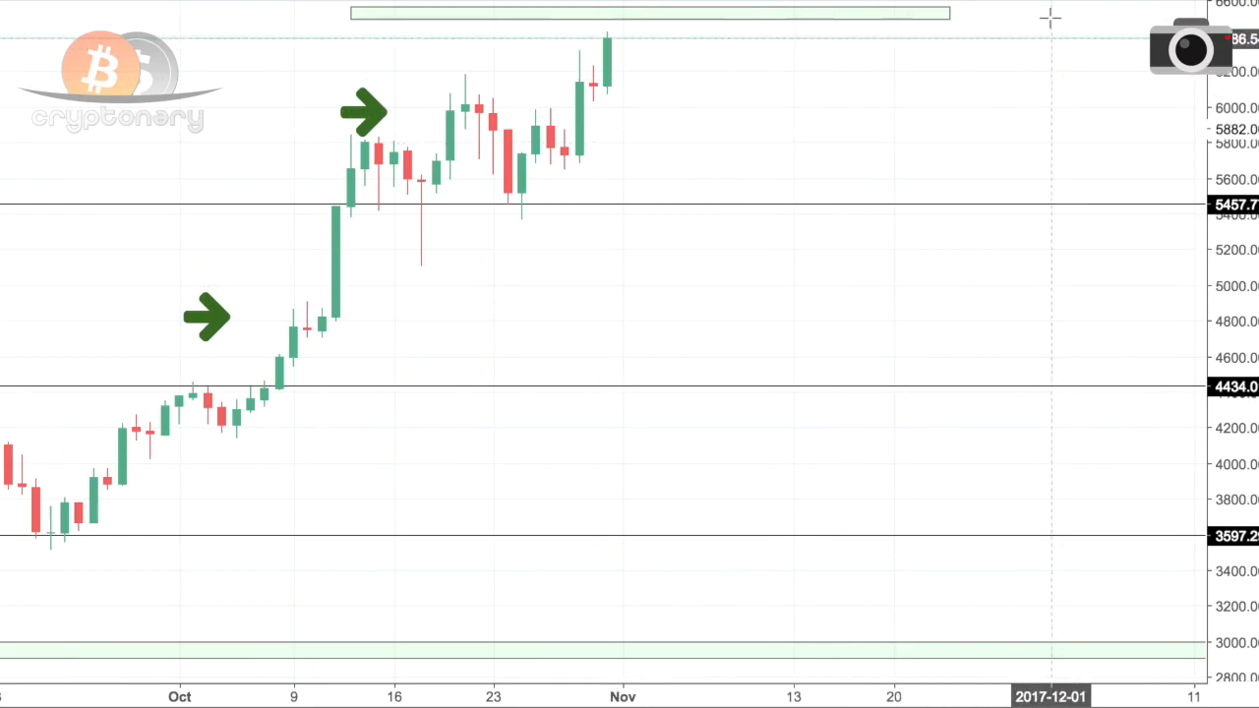